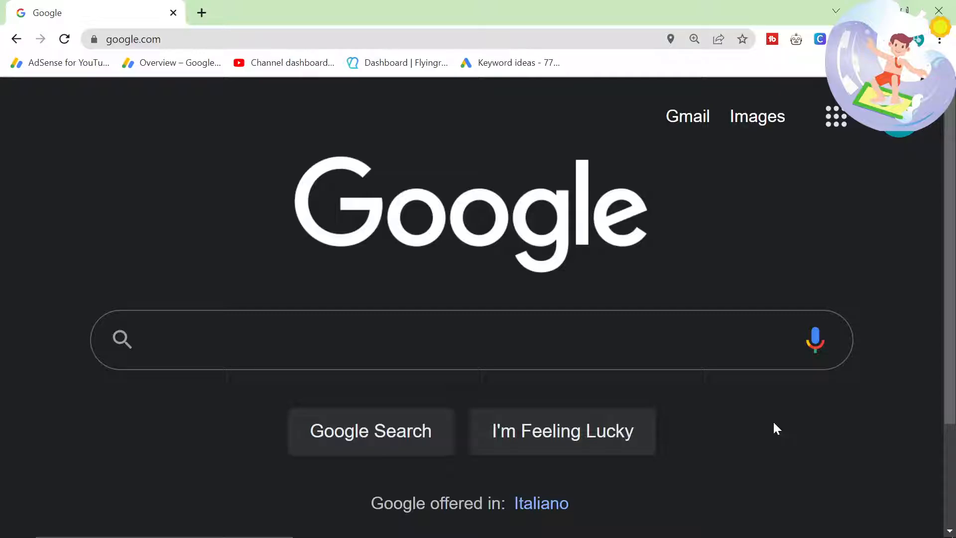
- Search Google for "shopify themes" to reach the Shopify theme store
type("s")
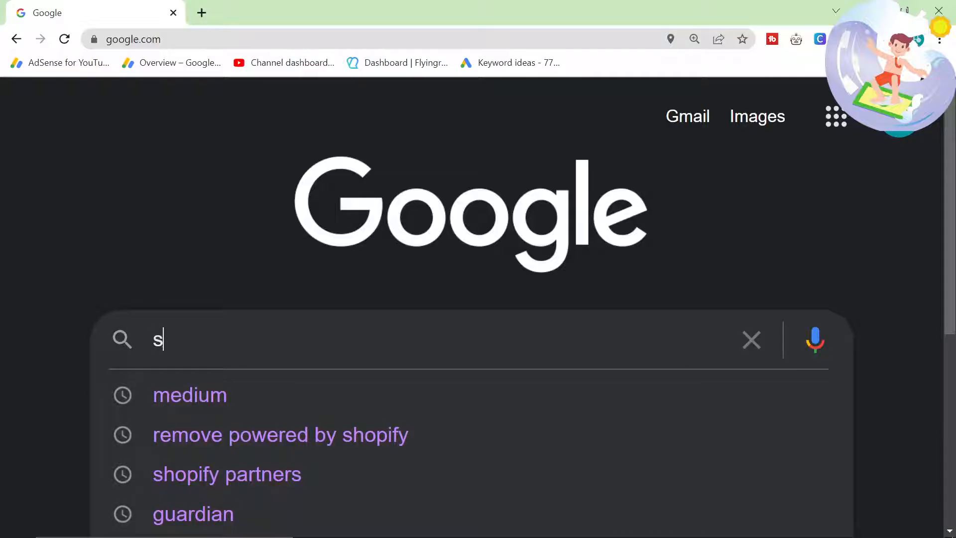
type("hopify themes")
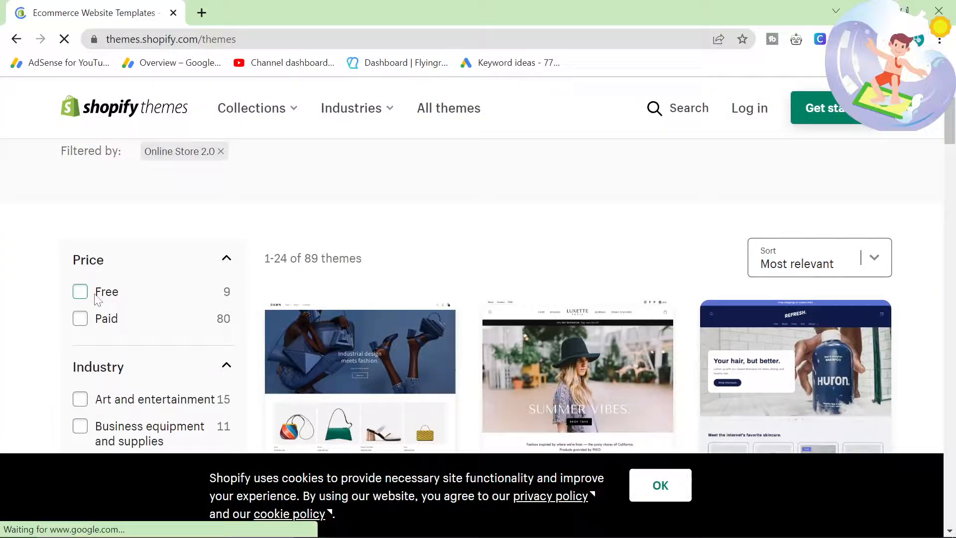
- Filter the Online Store 2.0 theme list to Free themes under Price
left_click(79, 291)
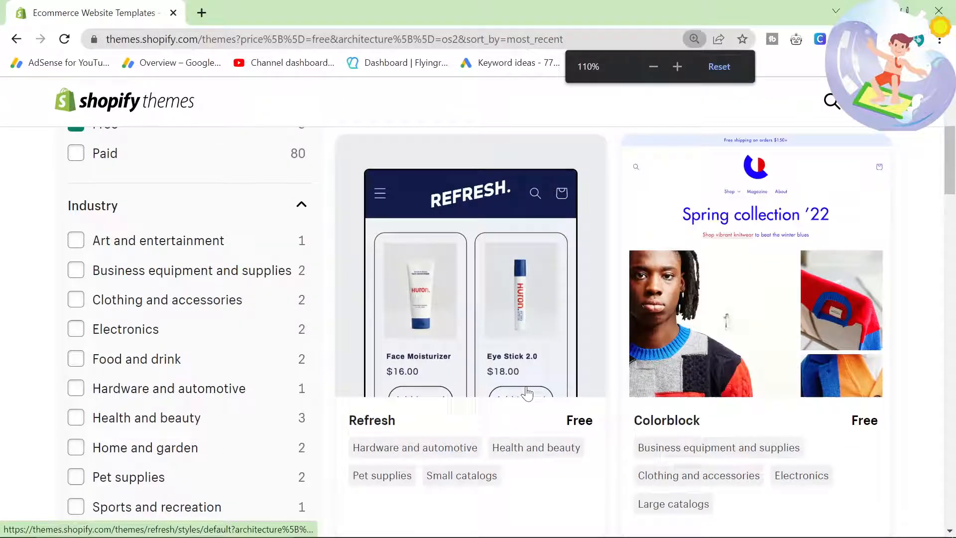
scroll("down", 3)
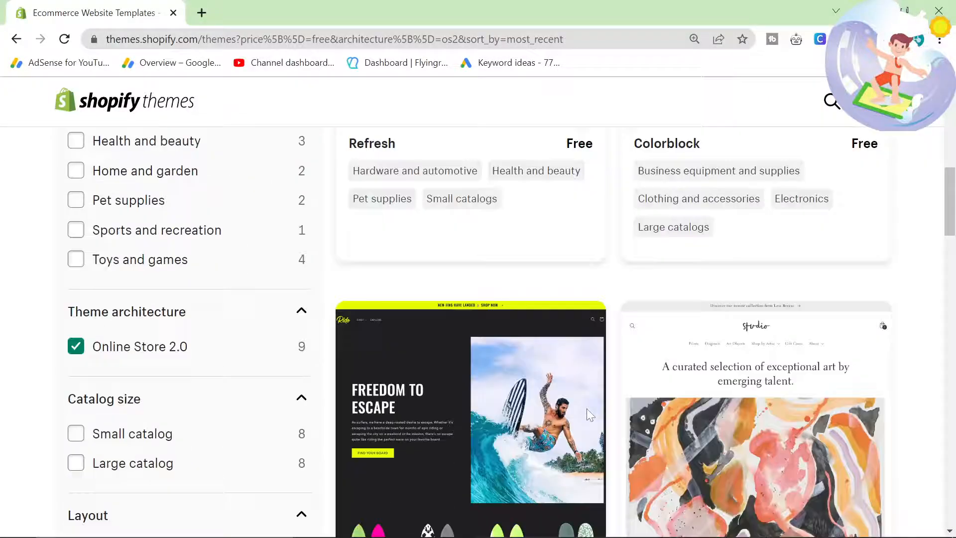
scroll("down", 3)
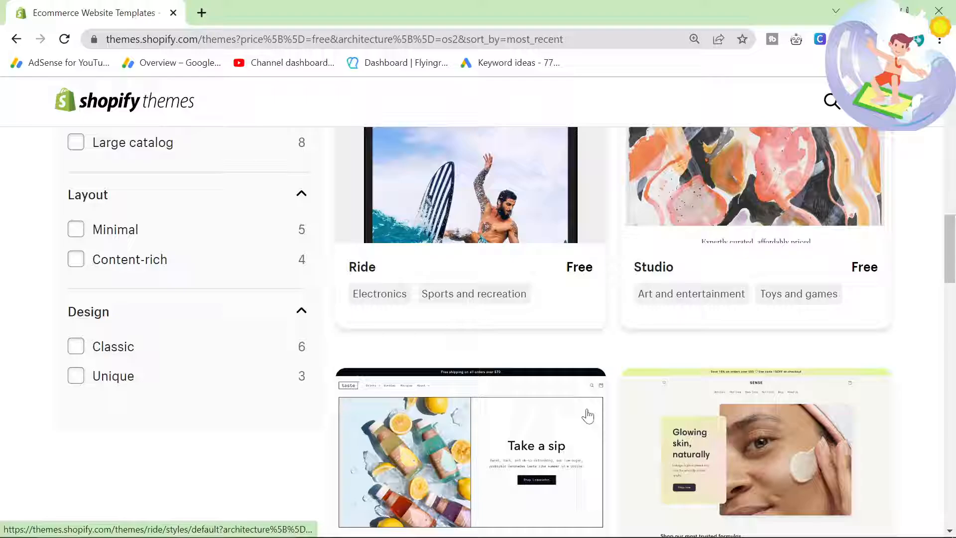
scroll("down", 3)
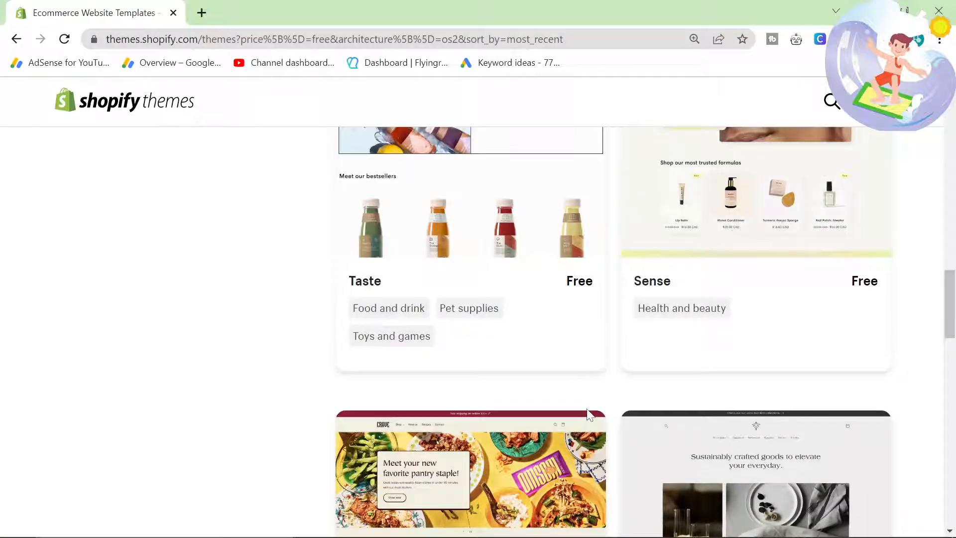
scroll("down", 3)
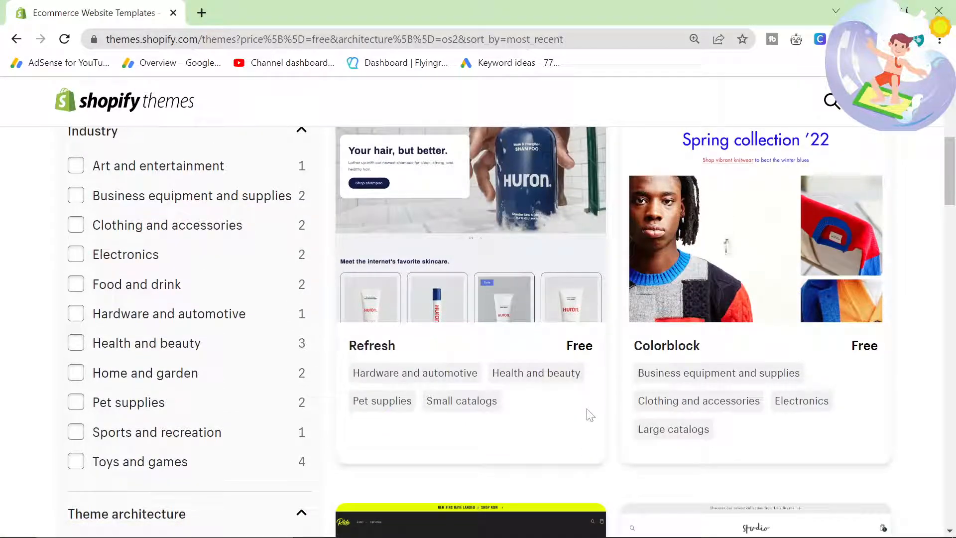
- Scroll down the free theme grid past Ride, Studio, Taste, Sense, Crave and Craft to Dawn
scroll("up", 3)
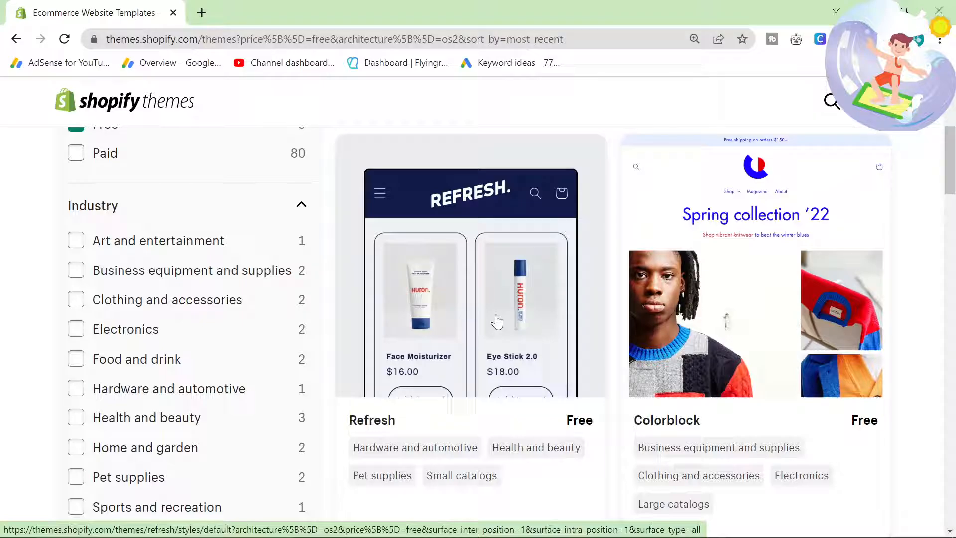
scroll("down", 3)
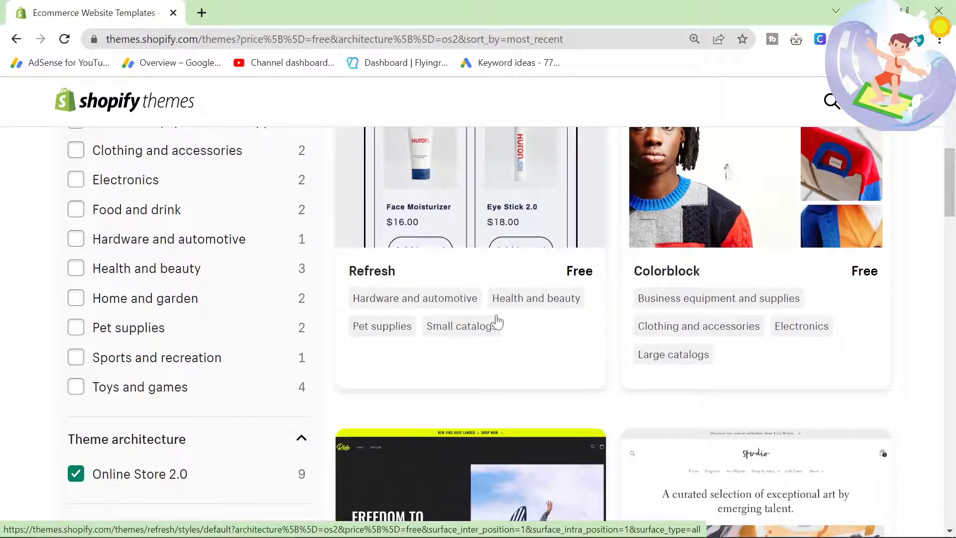
scroll("down", 3)
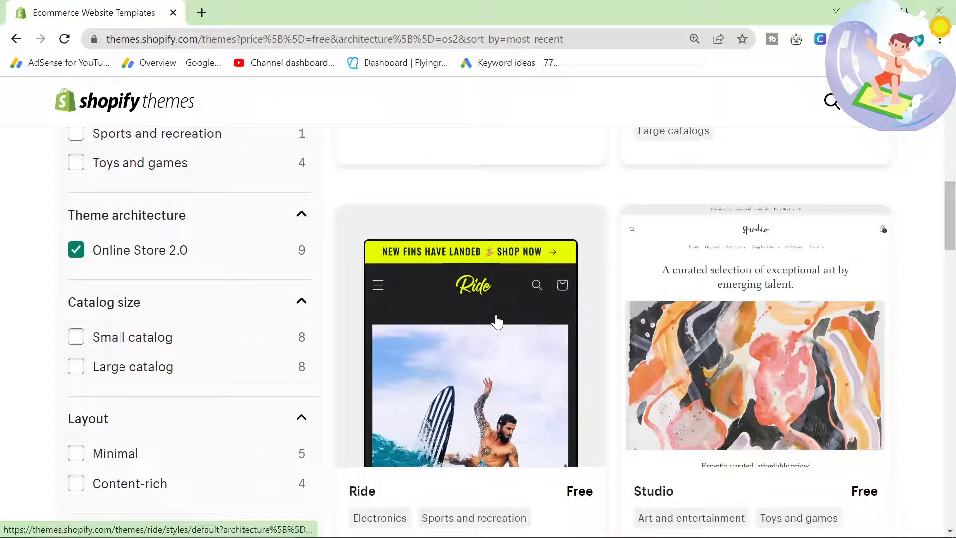
scroll("down", 3)
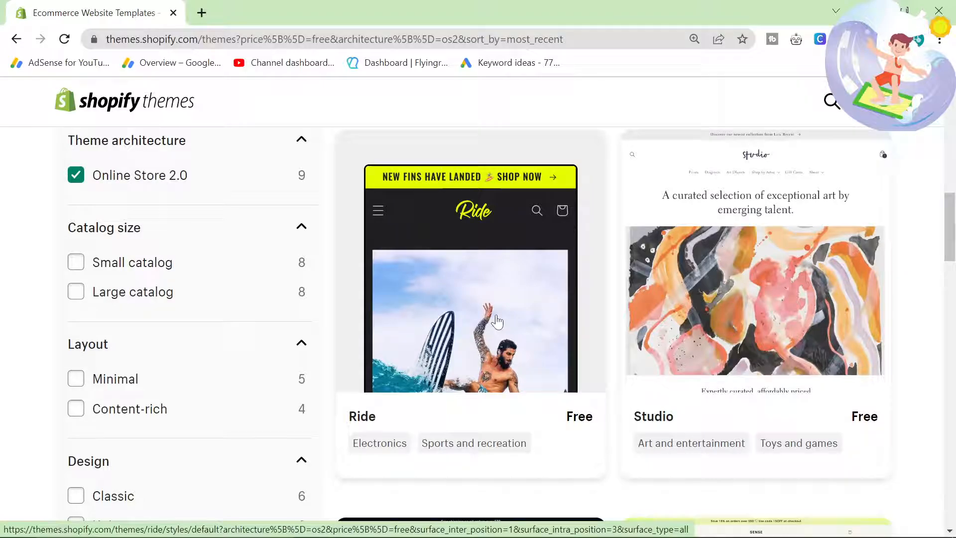
scroll("down", 3)
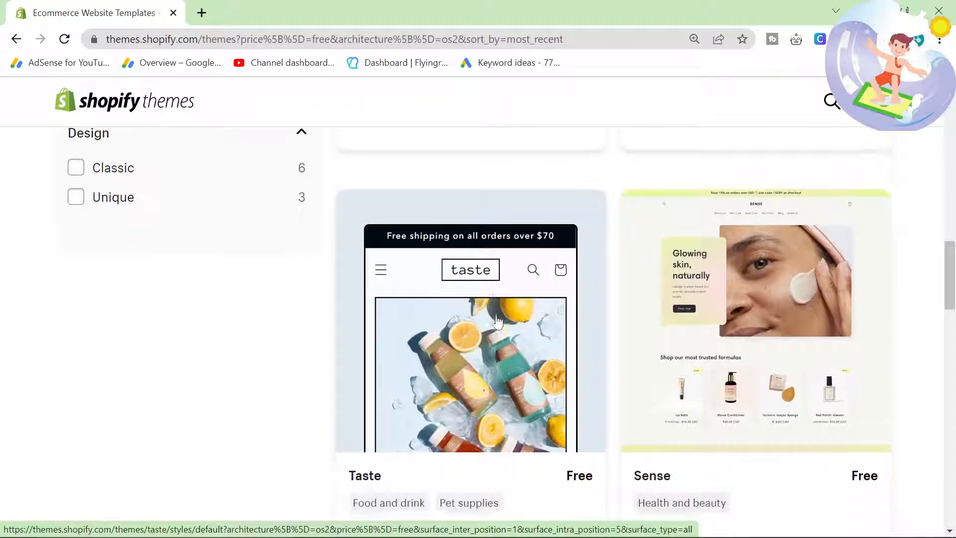
scroll("down", 3)
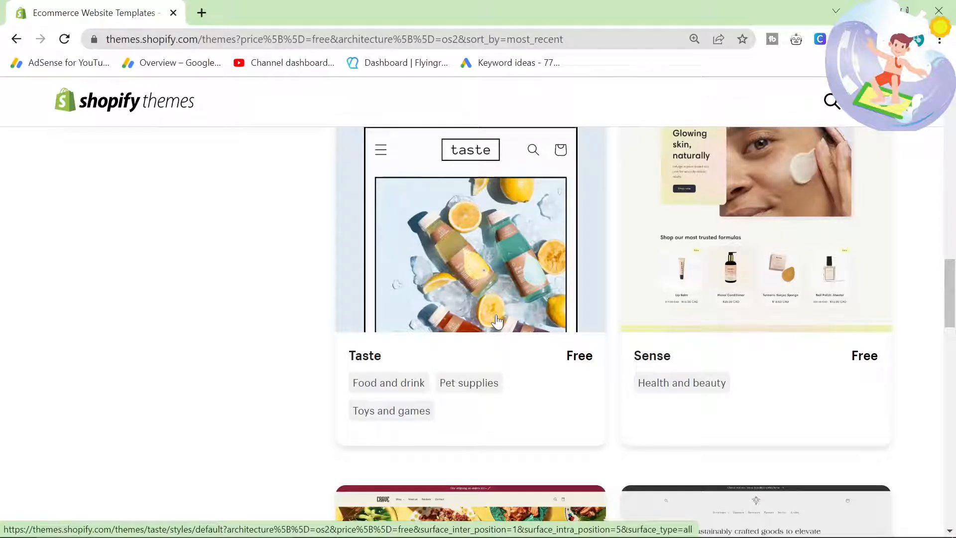
scroll("down", 3)
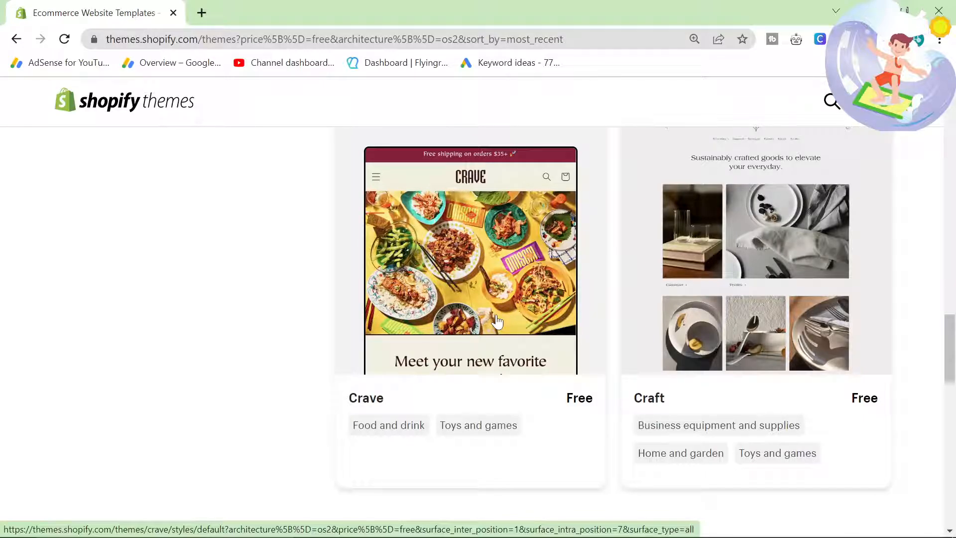
scroll("down", 3)
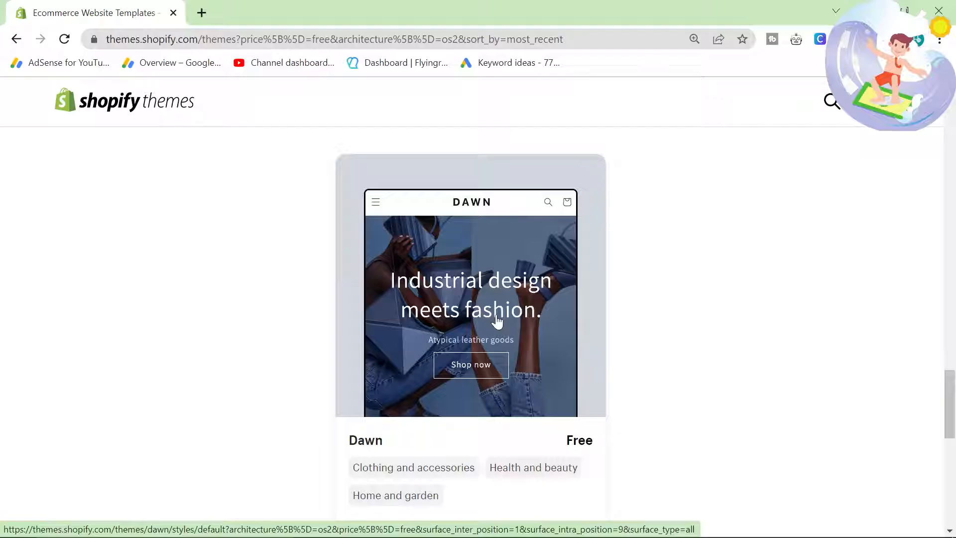